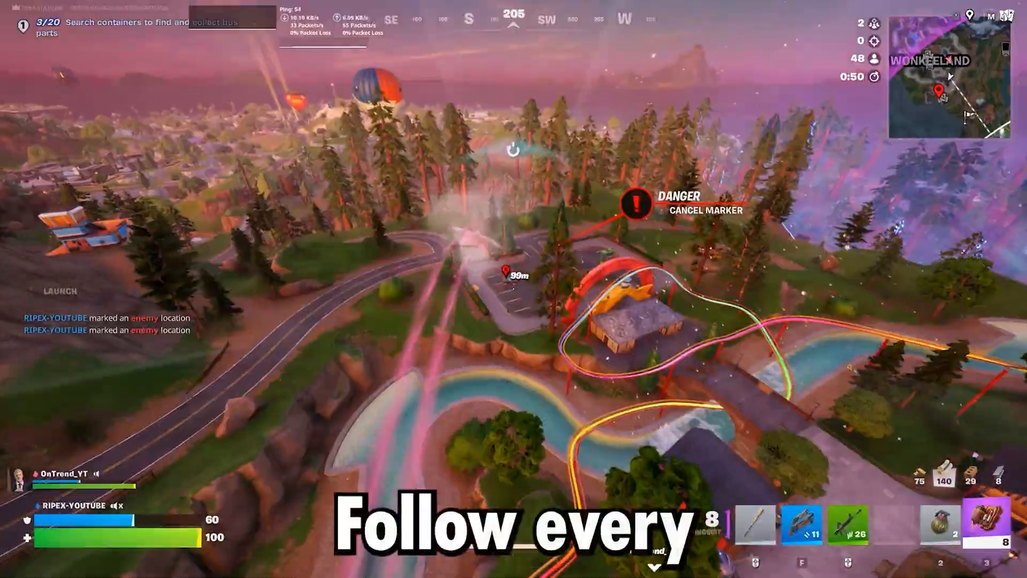
mouse_move(514, 295)
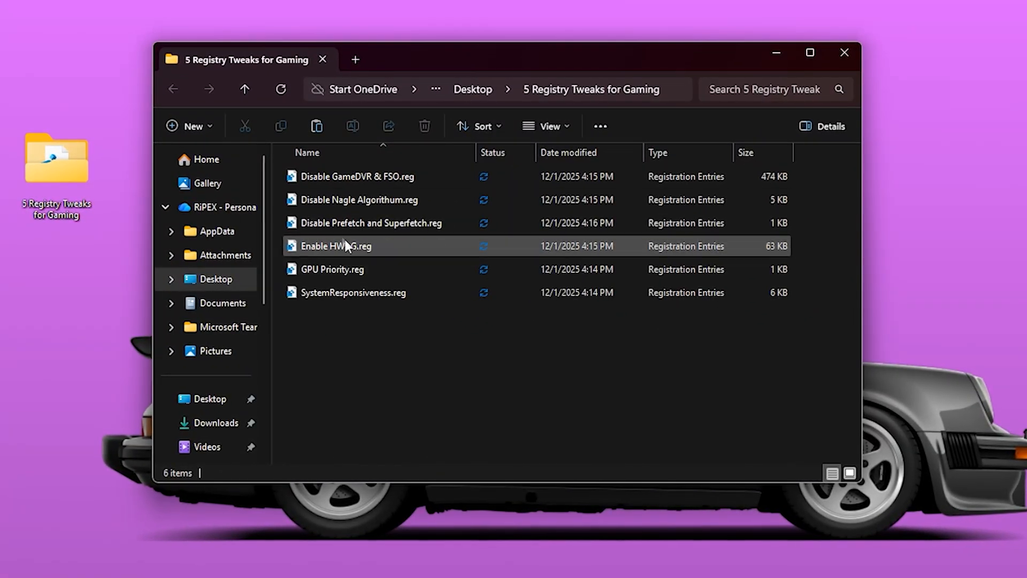
Open the Desktop folder '5 Registry Tweaks for Gaming' listing six registry files
left_click(352, 293)
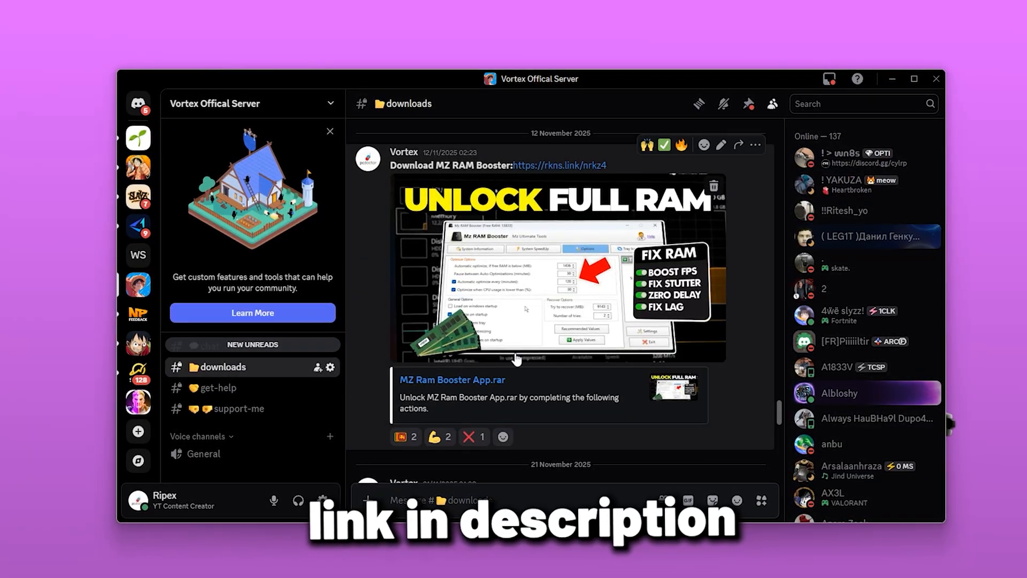
Scroll the Discord #downloads channel down to the MZ RAM Booster post
scroll("down", 3)
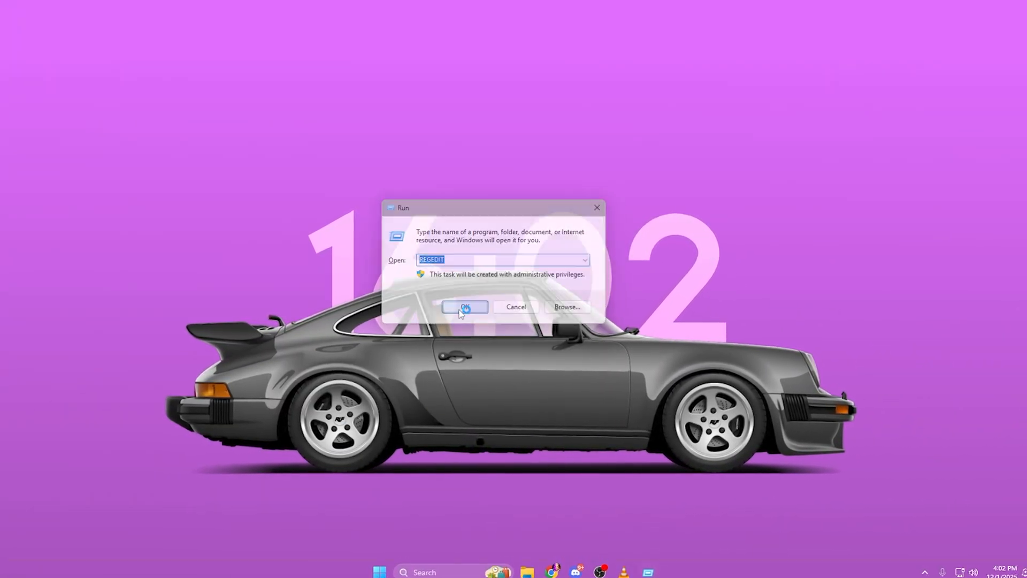
Launch regedit and navigate to HKLM\SOFTWARE\Microsoft\Windows NT\CurrentVersion\Multimedia\SystemProfile
left_click(464, 306)
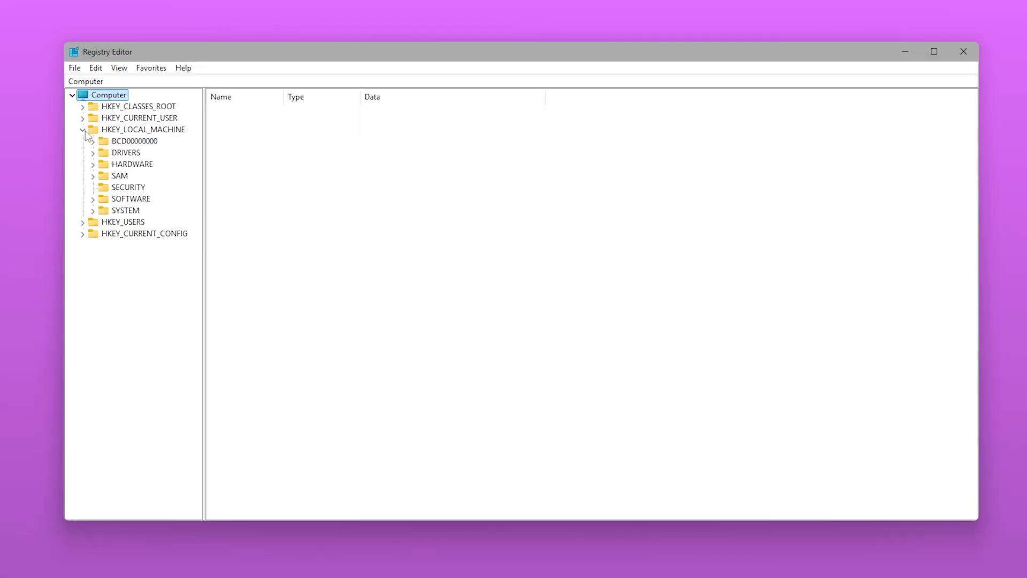
left_click(92, 198)
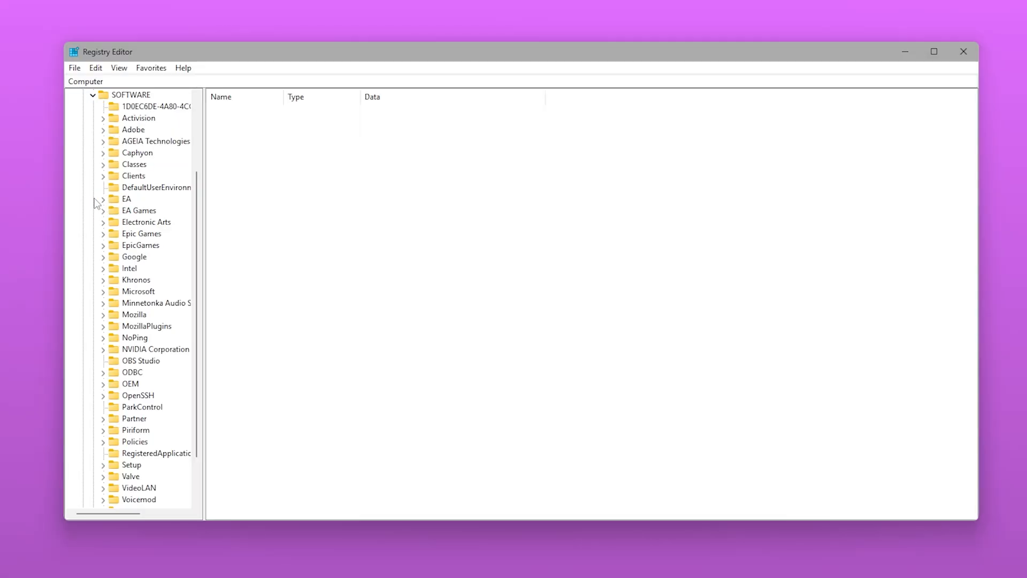
scroll("down", 3)
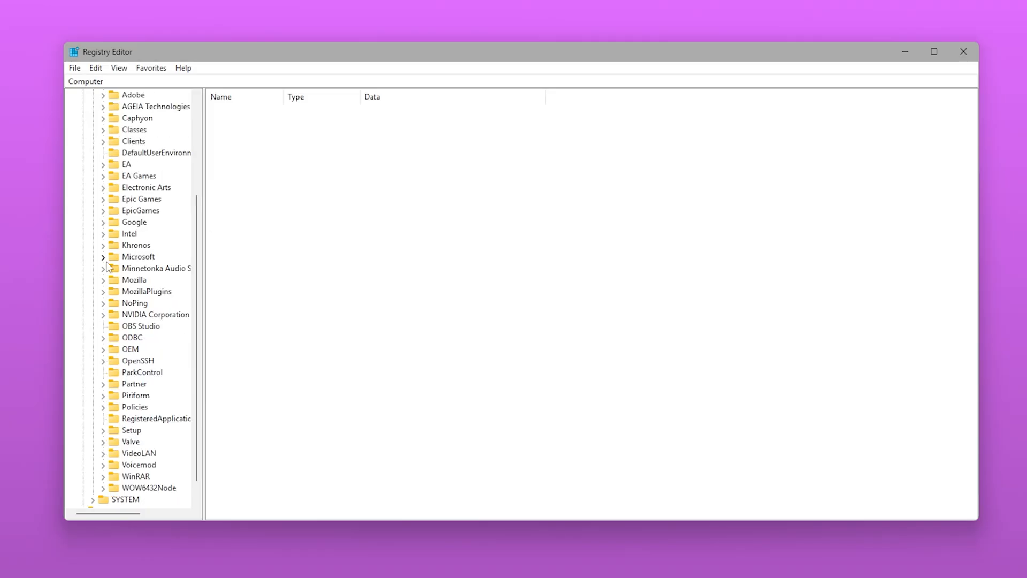
scroll("down", 3)
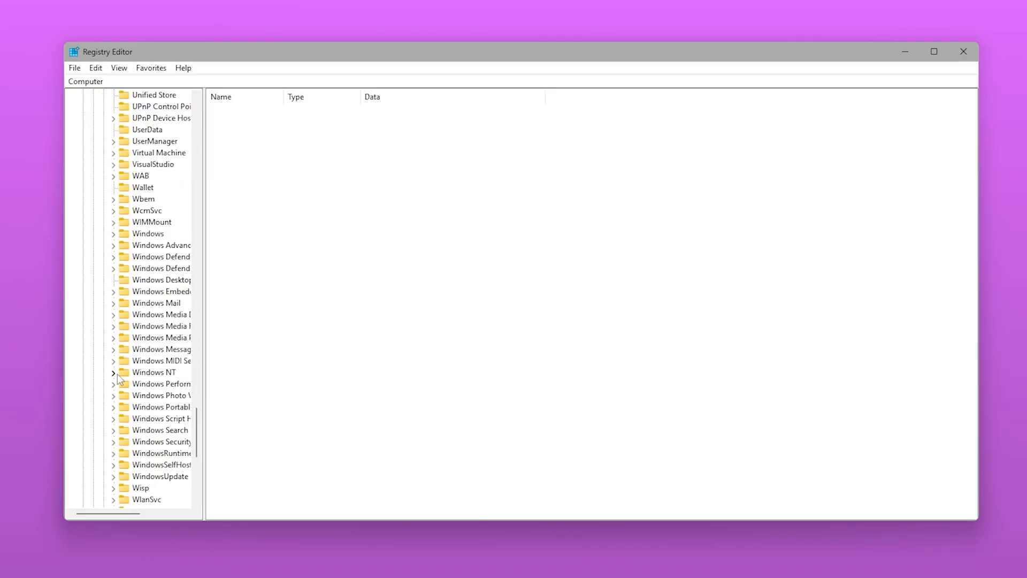
left_click(113, 373)
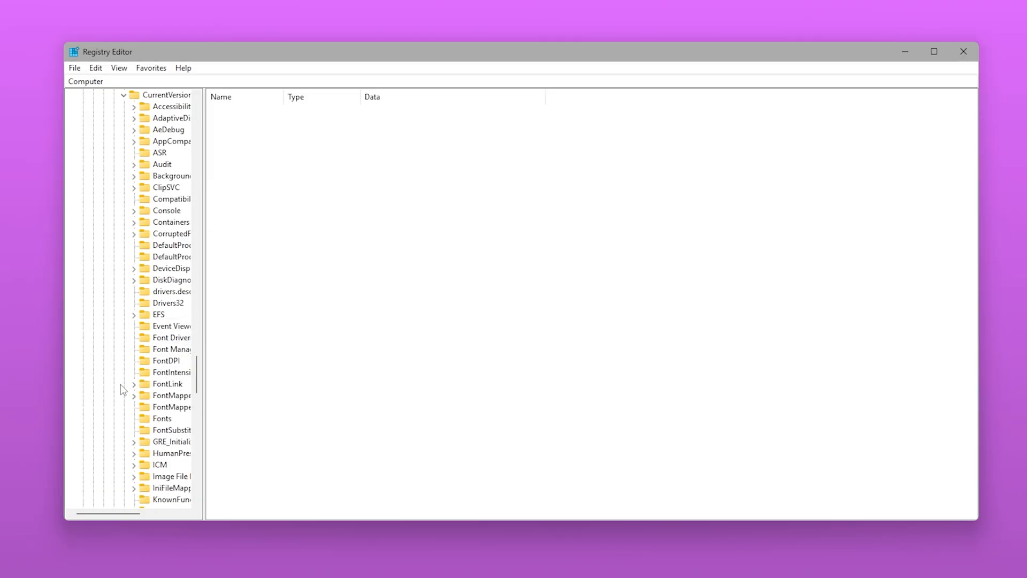
left_click(144, 360)
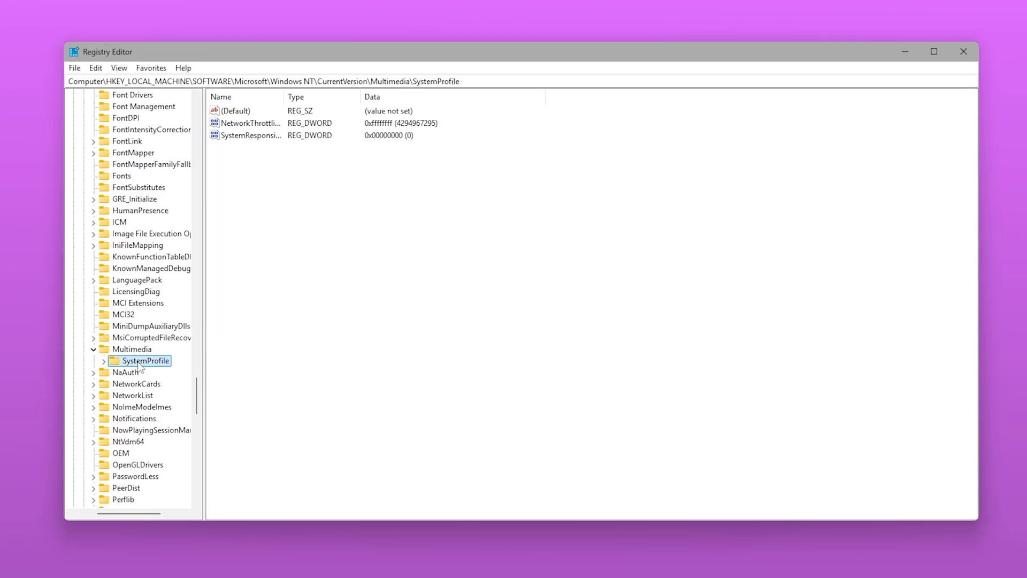
mouse_move(302, 221)
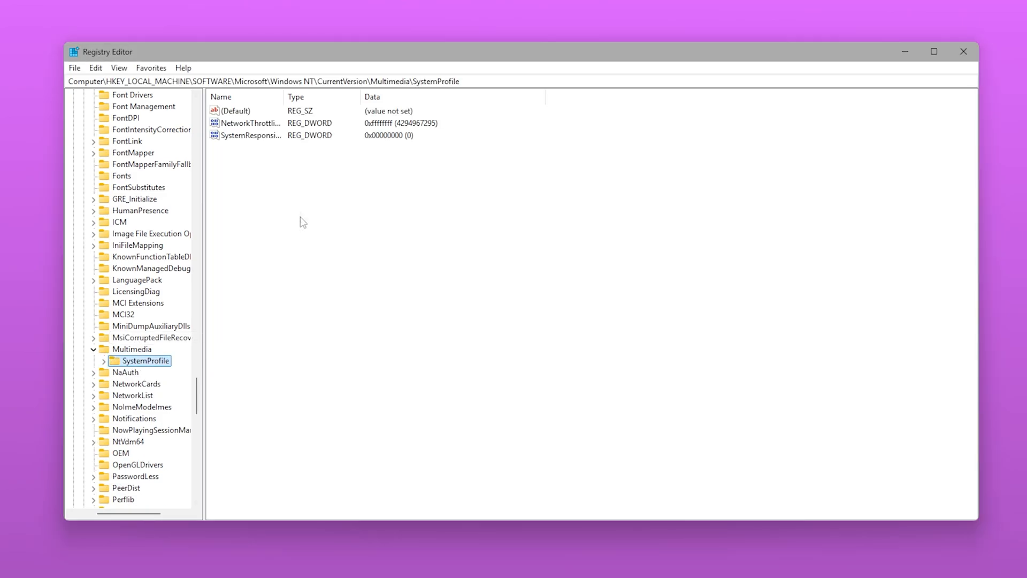
double_click(248, 135)
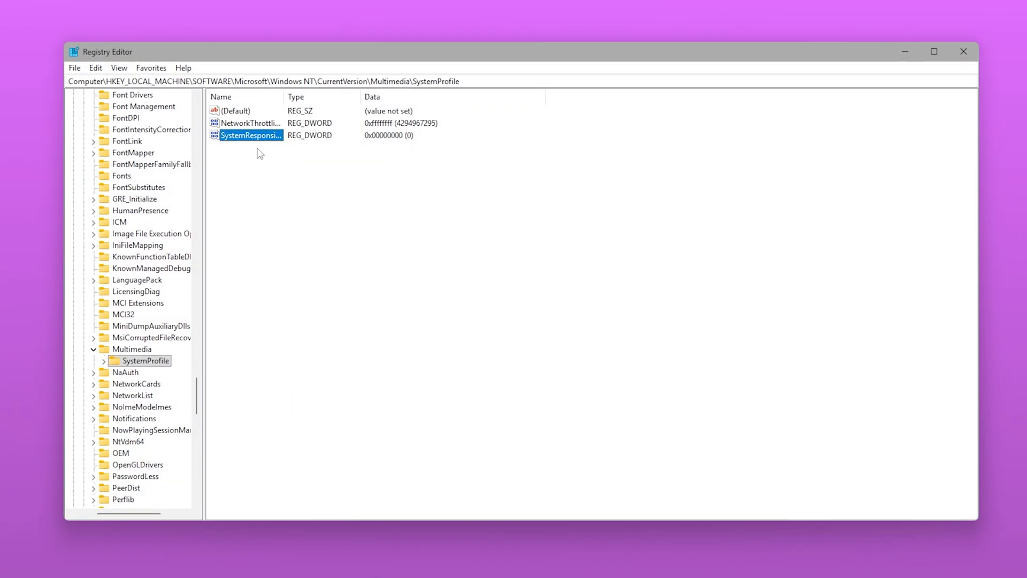
Expand SystemProfile > Tasks and select the Games key
left_click(103, 360)
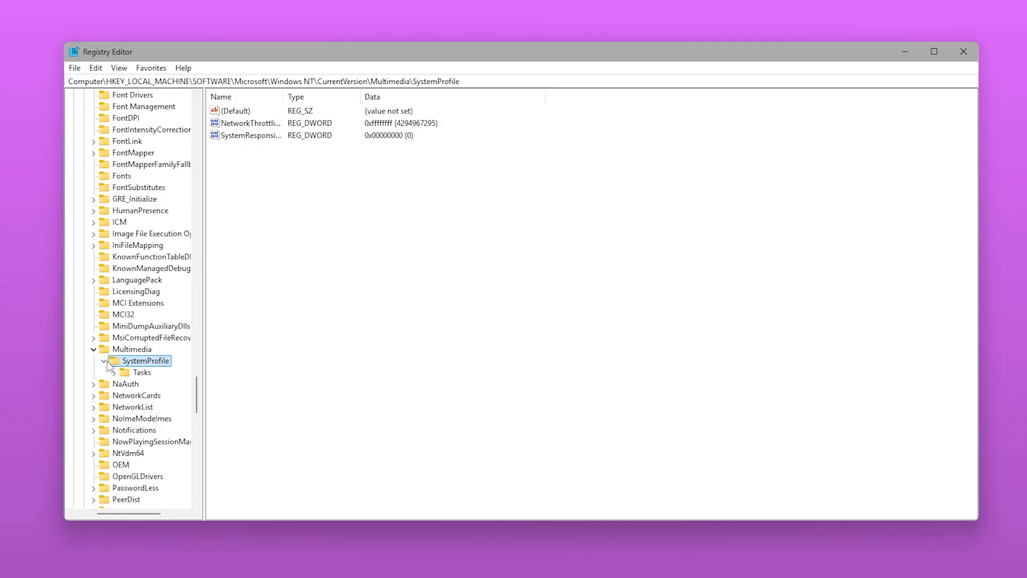
left_click(156, 429)
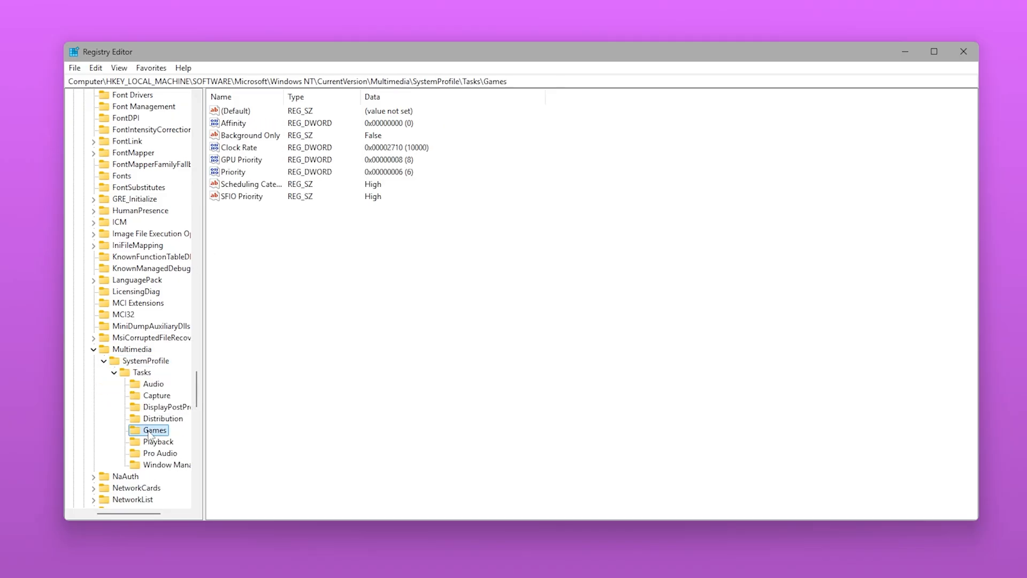
mouse_move(267, 163)
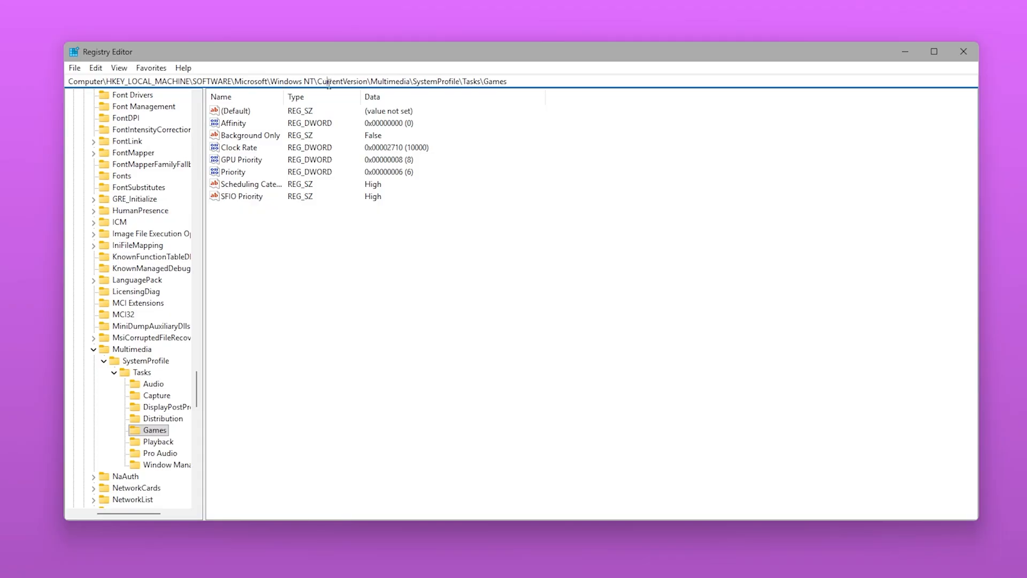
mouse_move(432, 84)
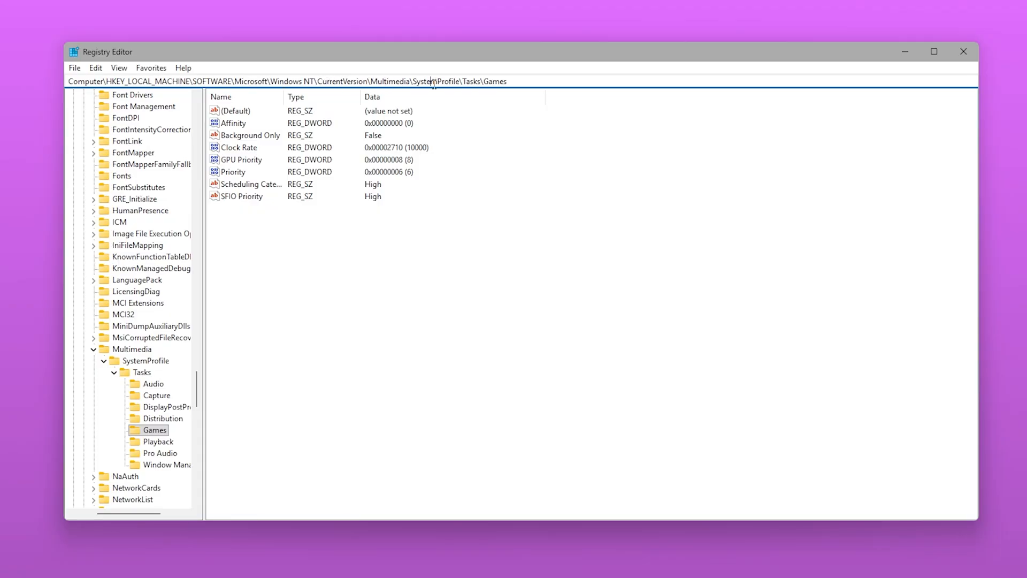
mouse_move(469, 82)
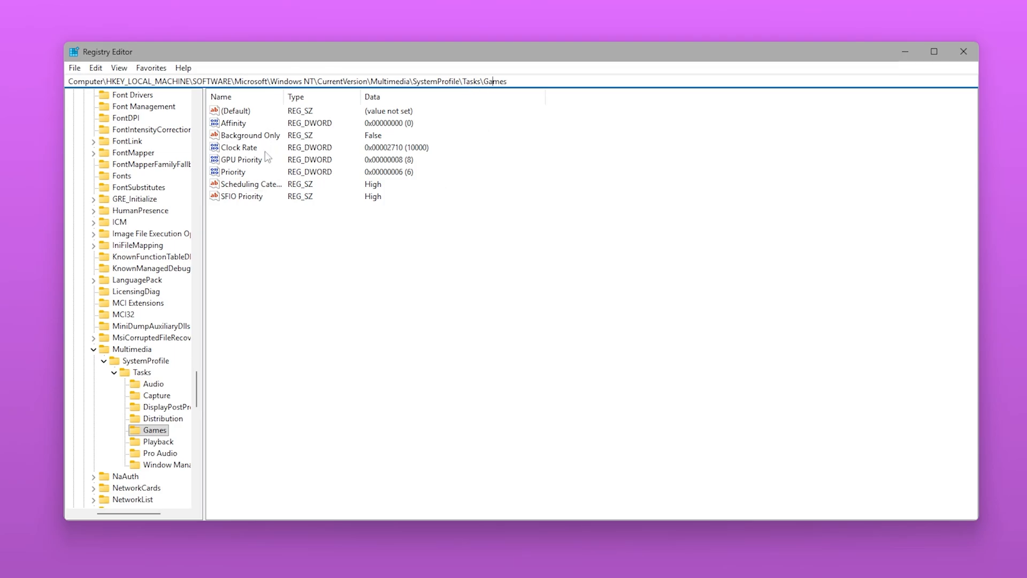
double_click(241, 159)
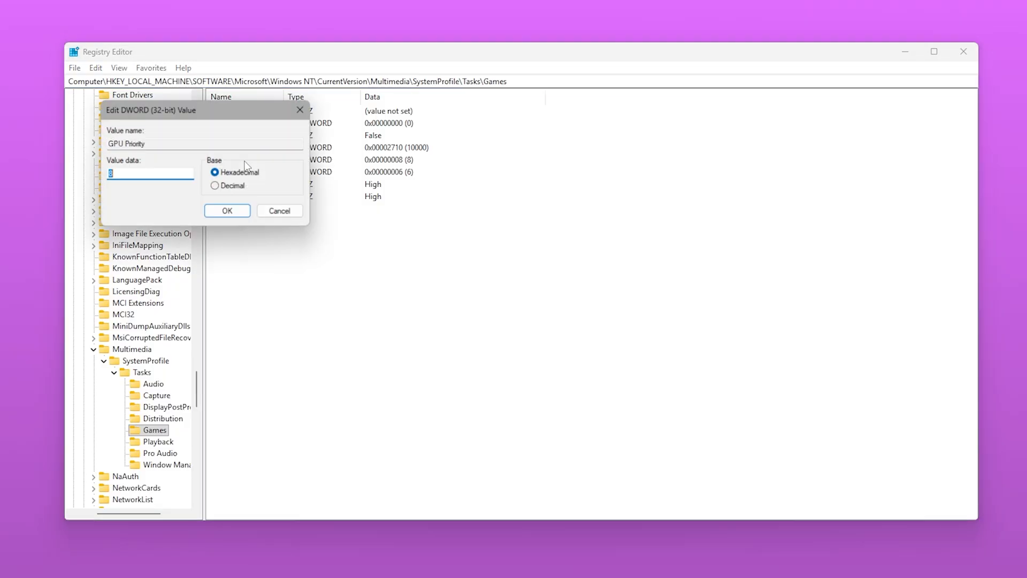
left_click(226, 210)
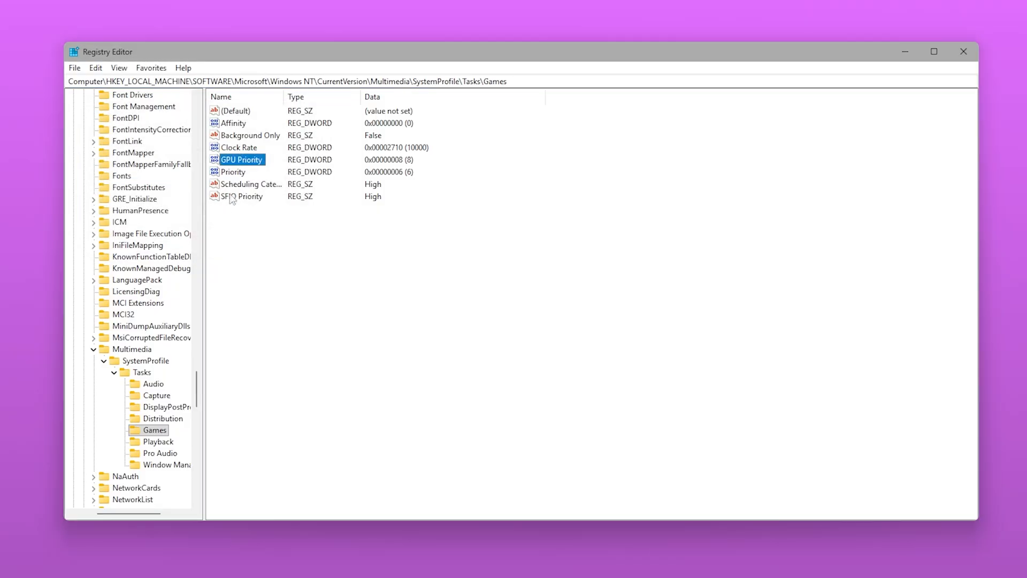
double_click(242, 159)
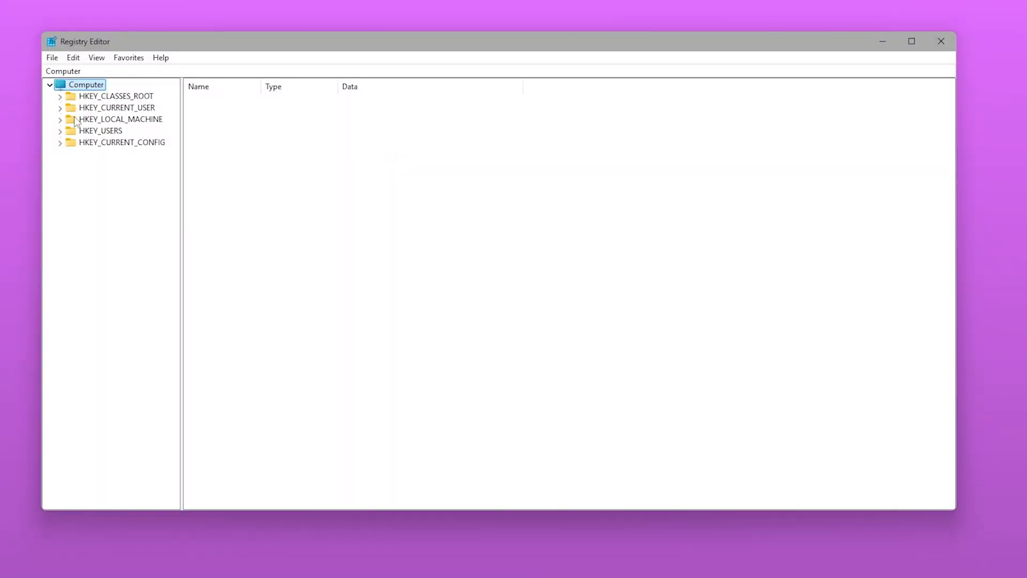
Navigate to HKLM\SYSTEM\CurrentControlSet\Services\Tcpip\Parameters\Interfaces and expand the network adapters
left_click(60, 119)
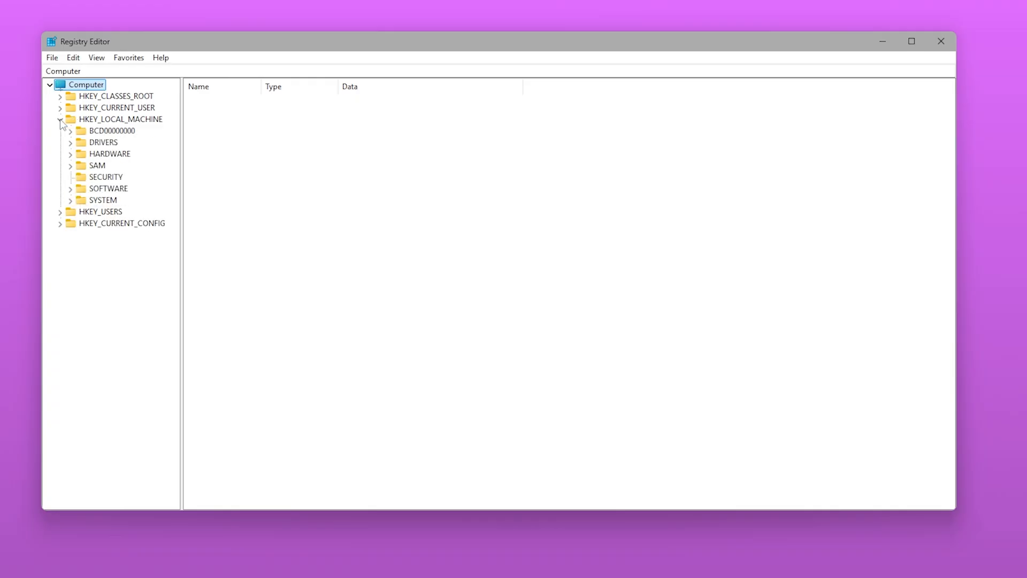
left_click(70, 199)
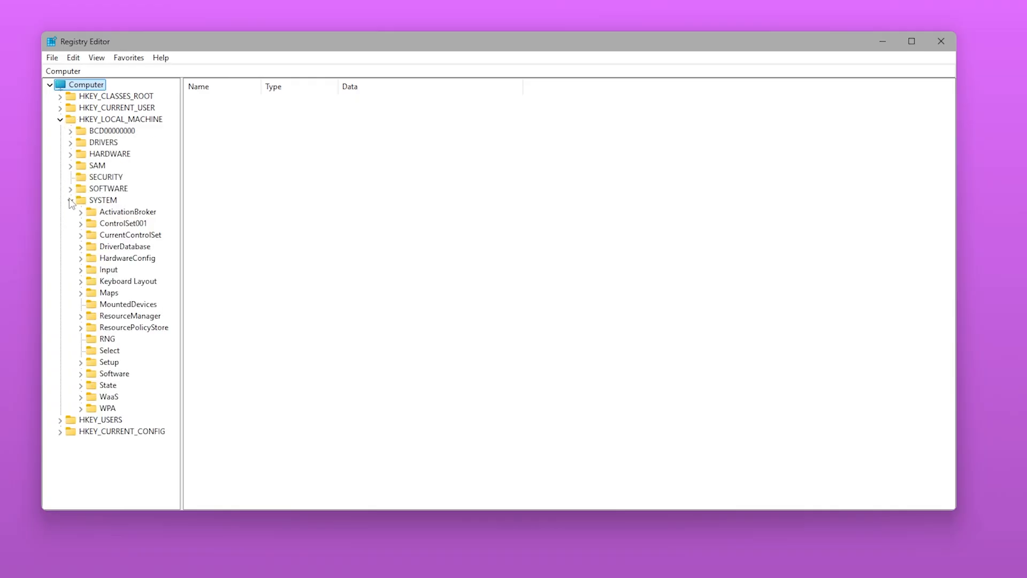
left_click(80, 234)
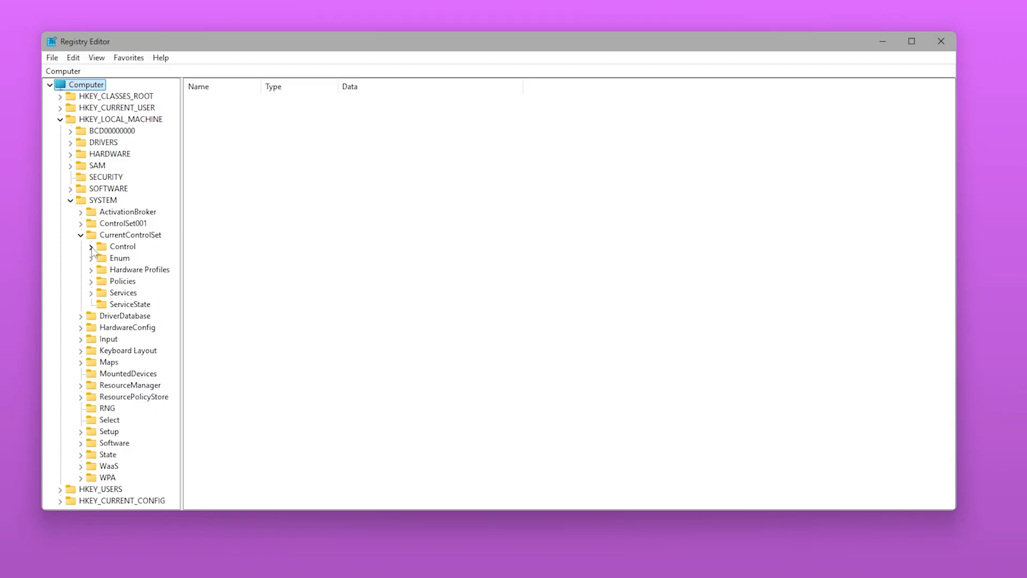
left_click(130, 350)
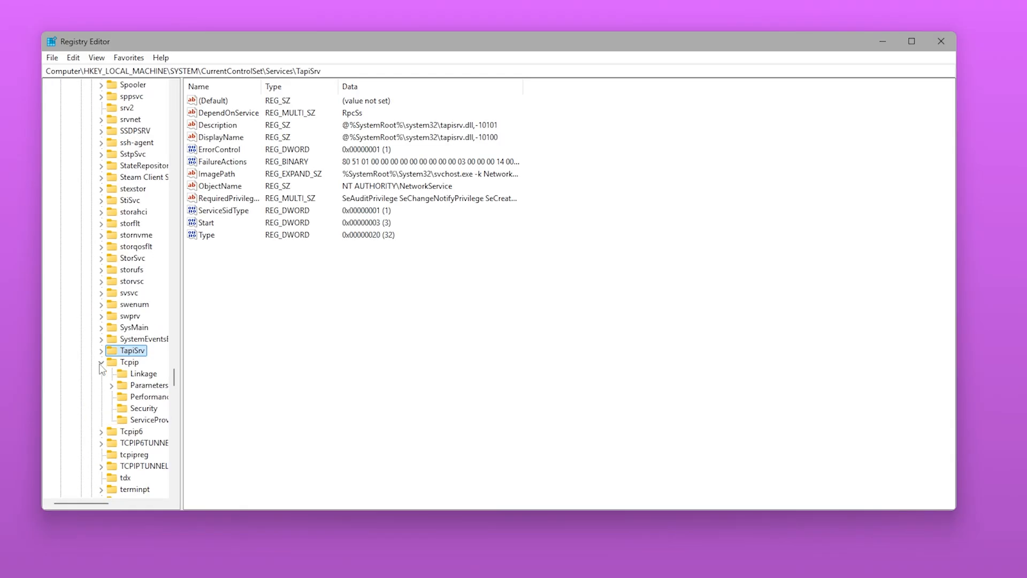
left_click(123, 419)
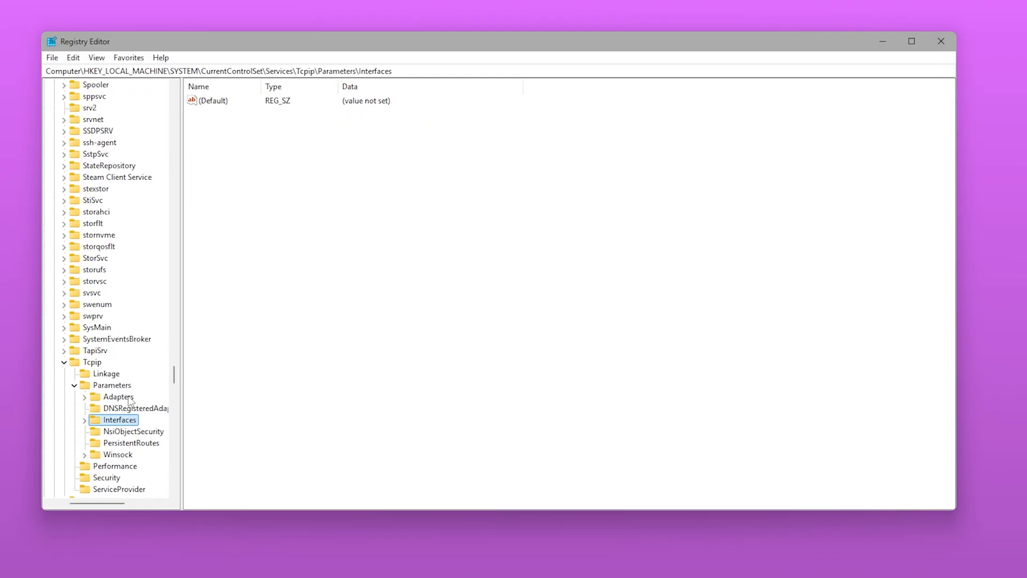
left_click(84, 420)
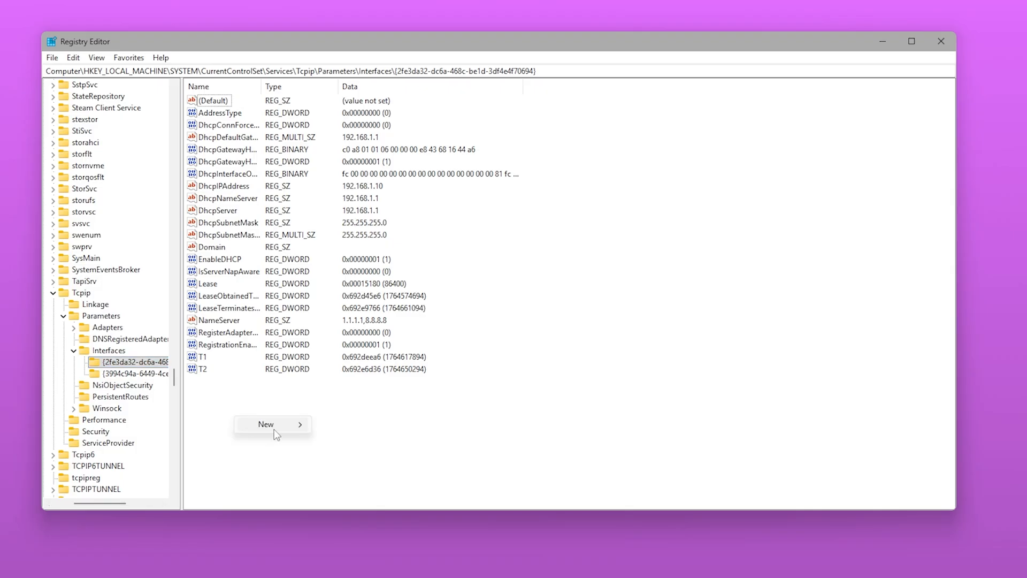
Add TcpAckFrequency and TCPNoDelay DWORD values to the interface, setting TCPNoDelay to 1
left_click(265, 424)
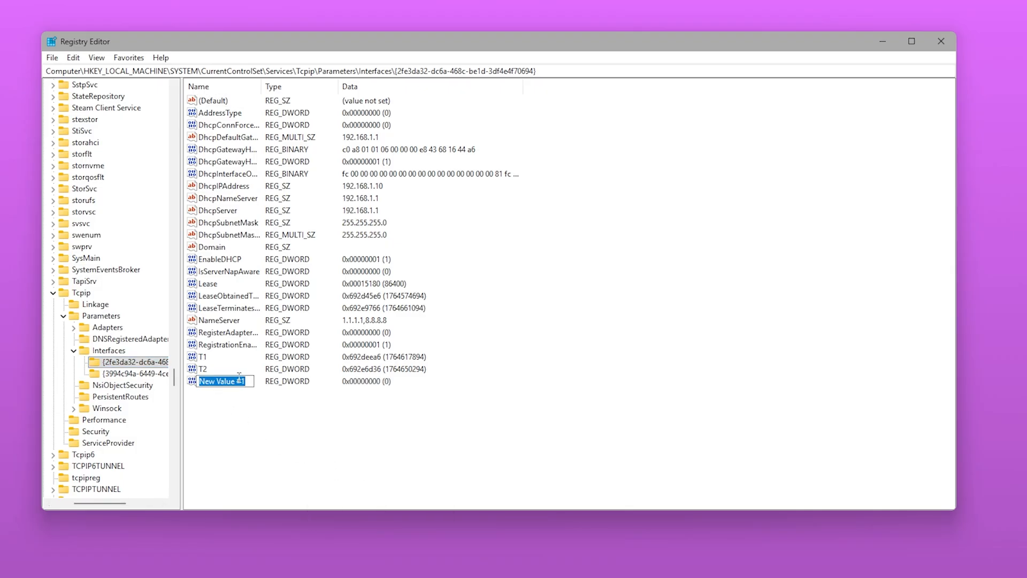
type("TcpAckFrequency")
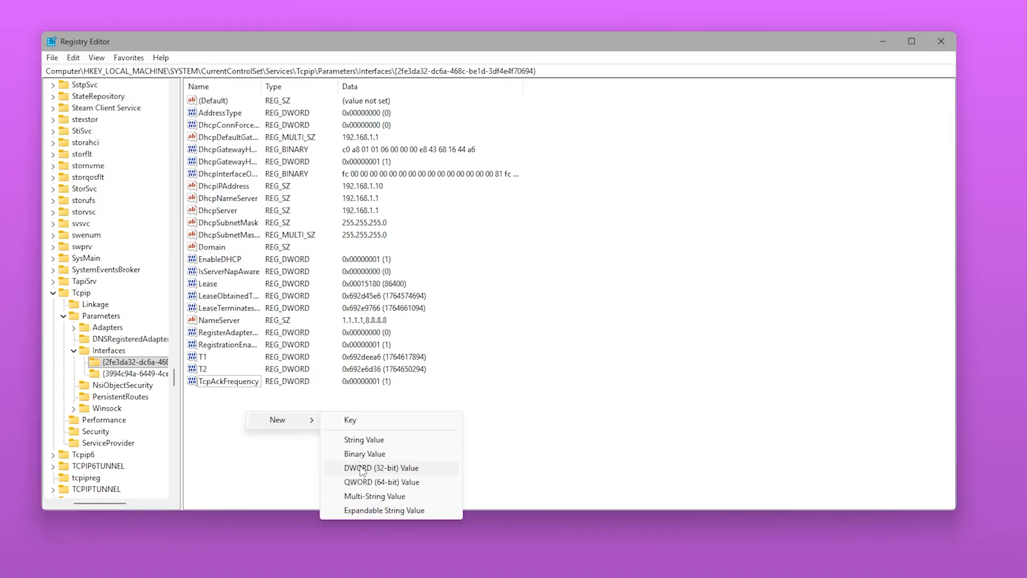
left_click(382, 467)
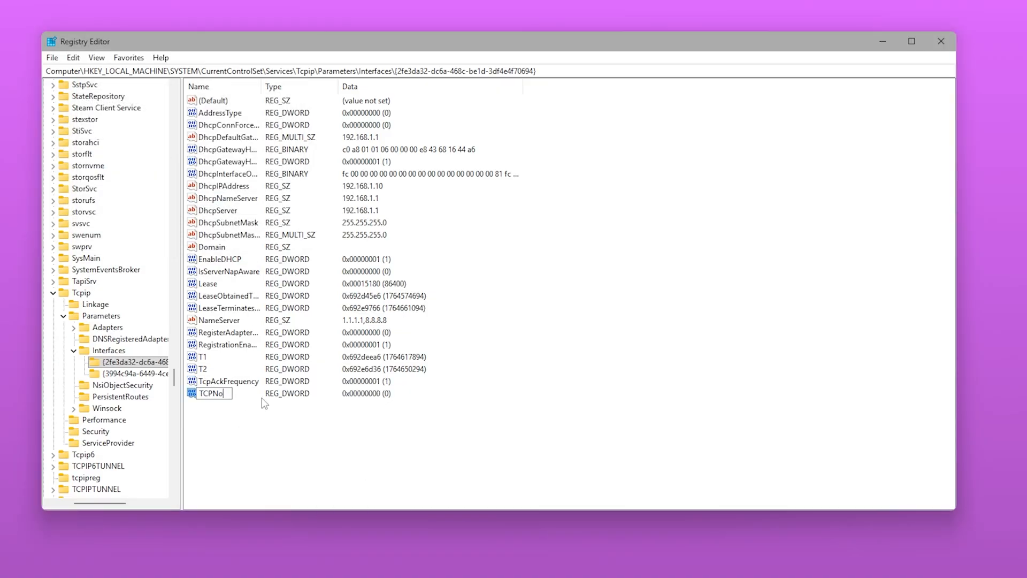
type("Delay")
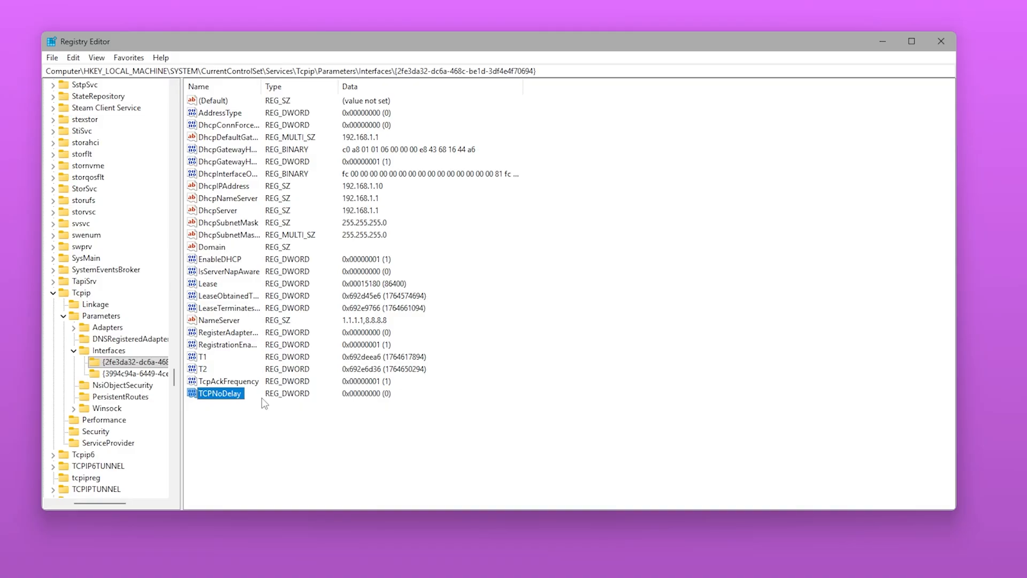
double_click(220, 393)
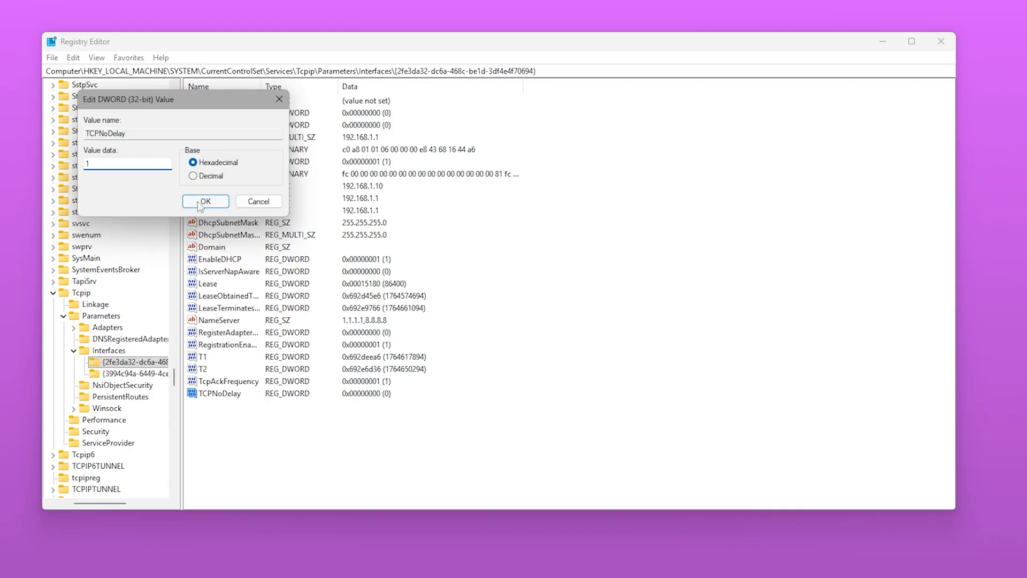
left_click(205, 201)
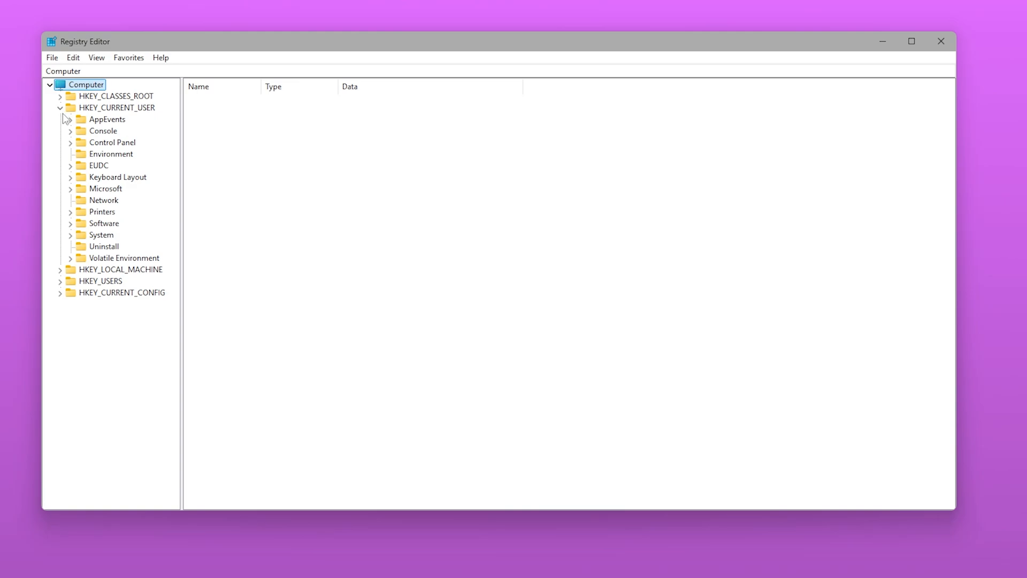
Set GameDVR_FSEBehaviorMode to 2 in HKCU\System\GameConfigStore
left_click(69, 234)
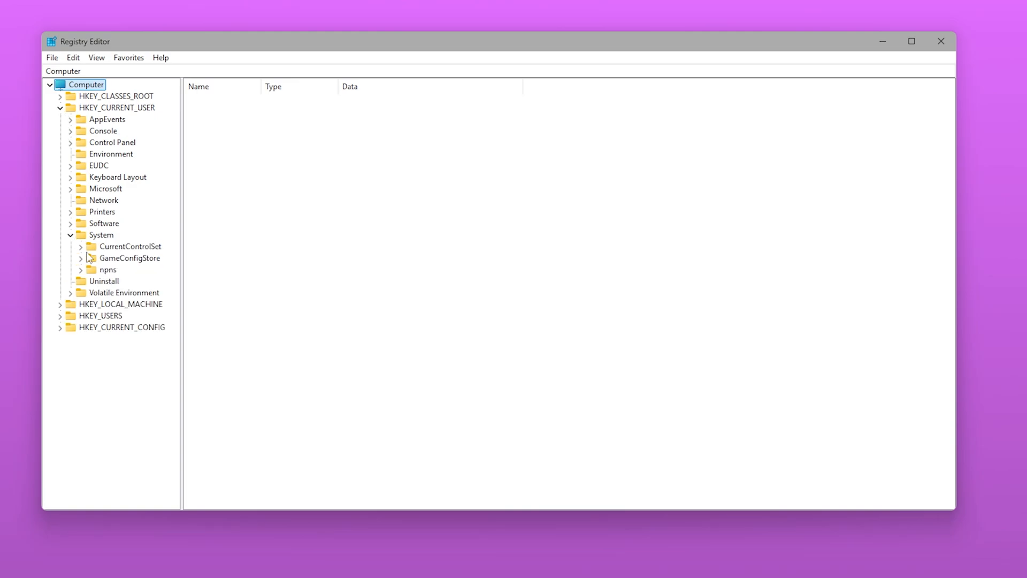
left_click(132, 258)
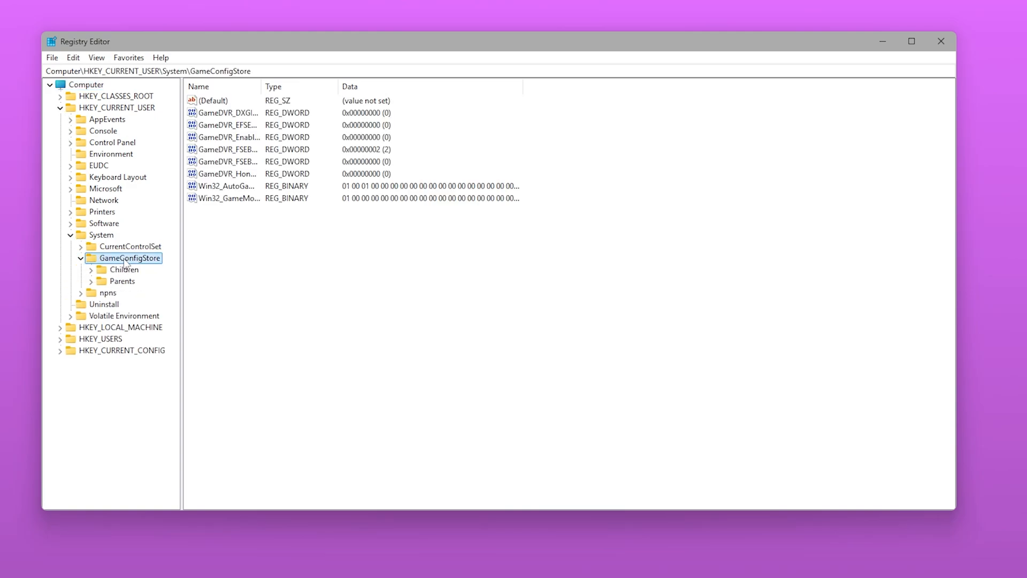
mouse_move(215, 193)
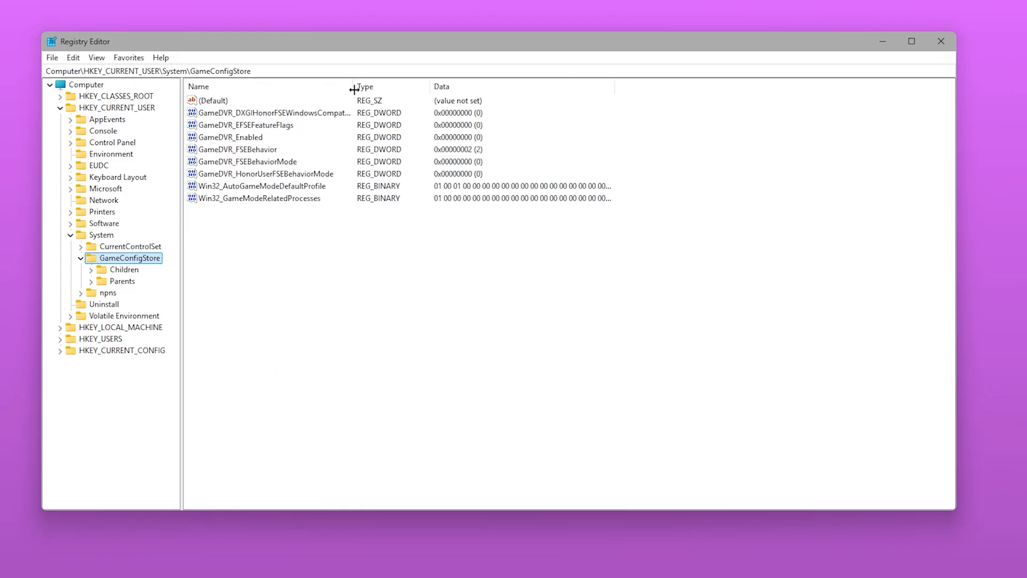
double_click(245, 161)
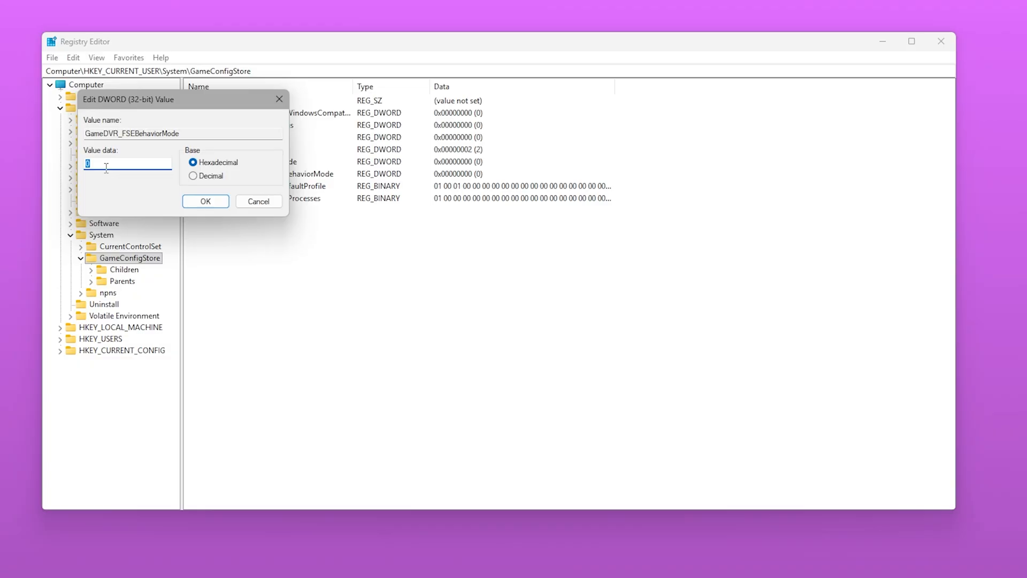
left_click(204, 201)
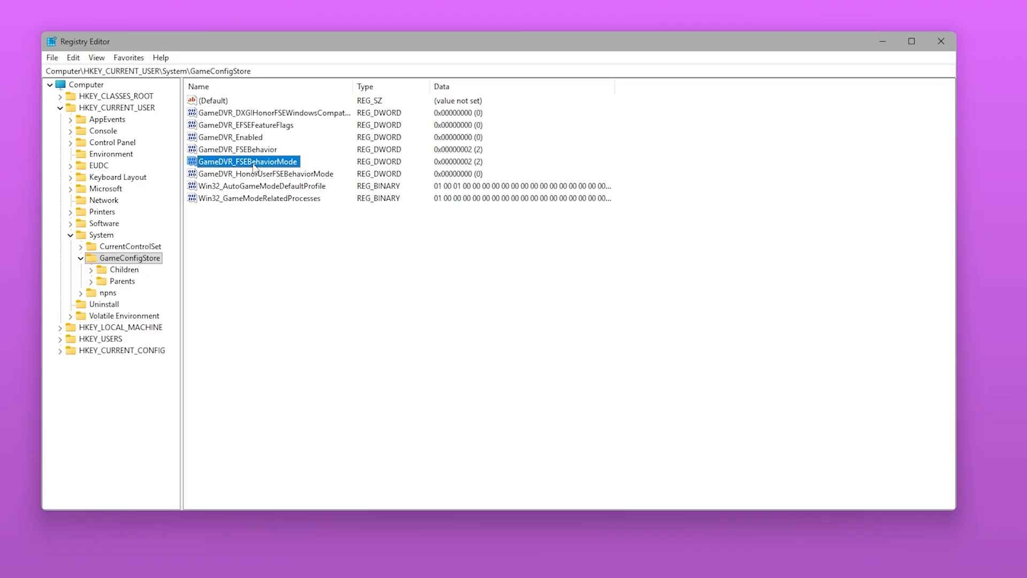
mouse_move(140, 205)
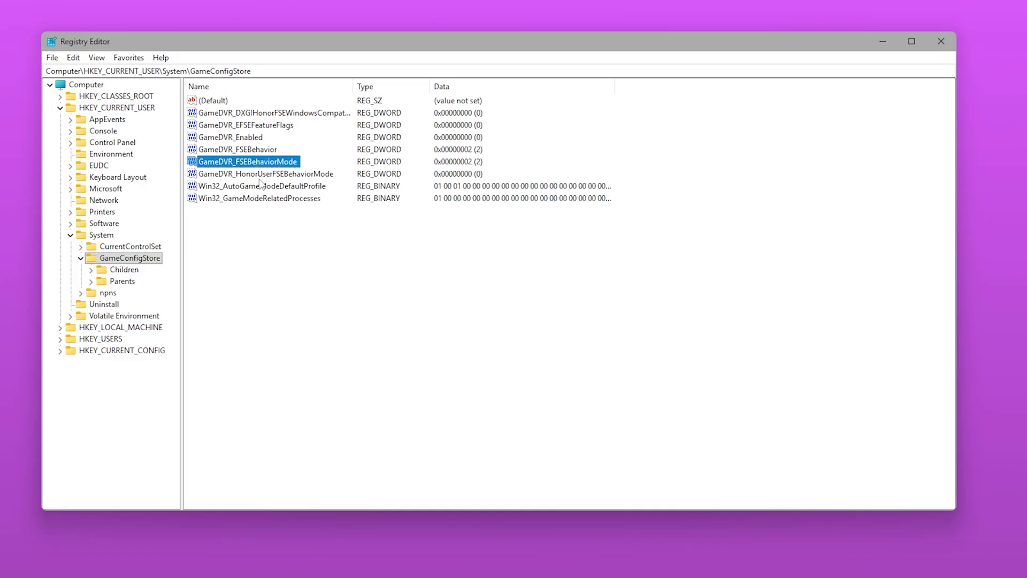
mouse_move(298, 179)
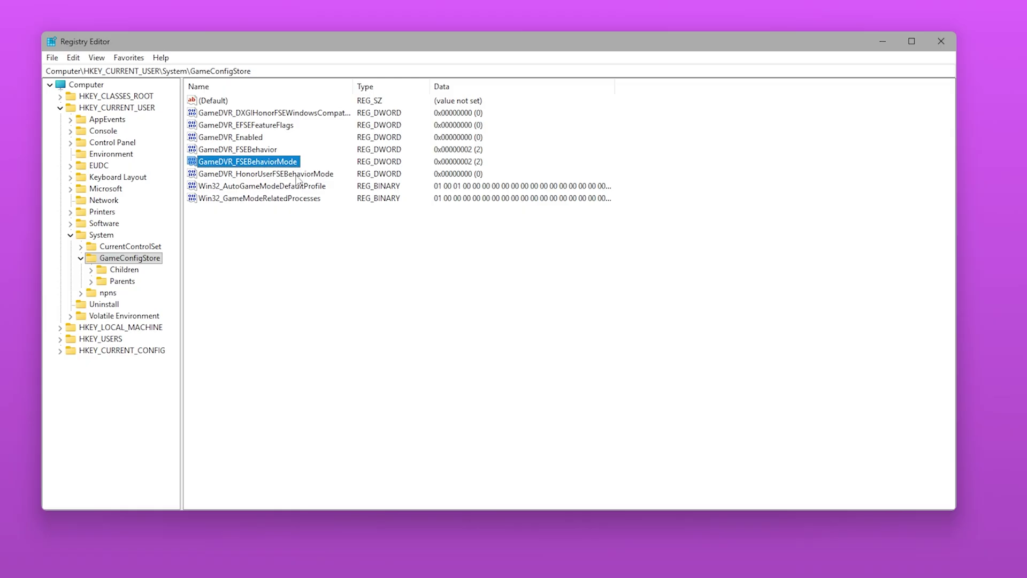
mouse_move(286, 122)
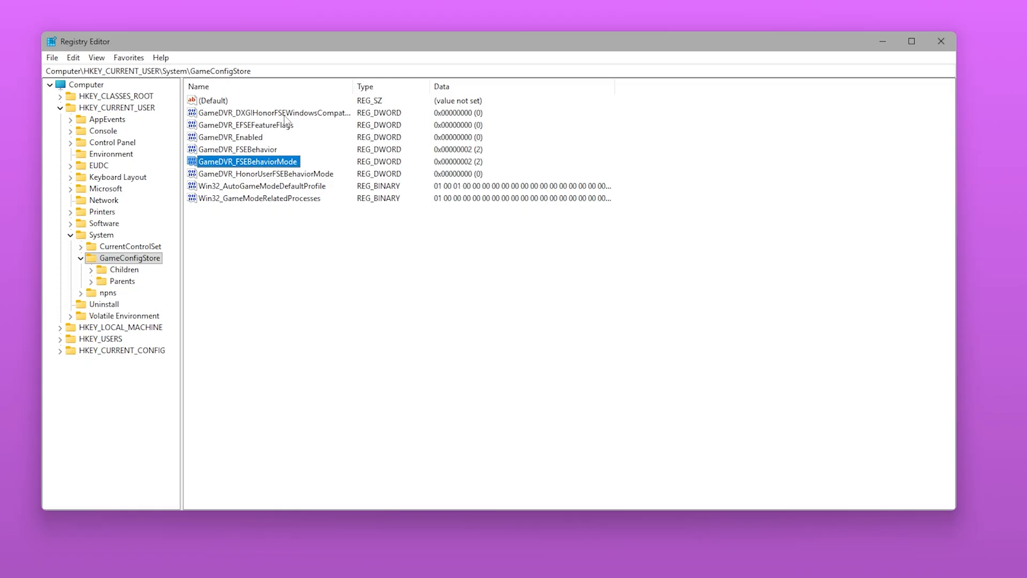
Edit GameDVR_DXGIHonorFSEWindowsCompatible in GameConfigStore and confirm the new value
double_click(272, 113)
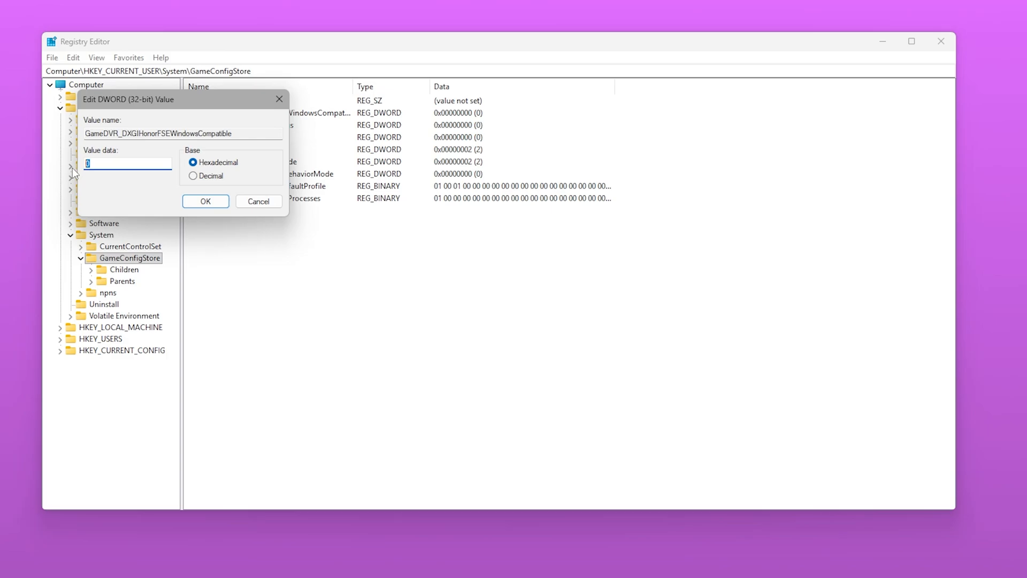
left_click(204, 202)
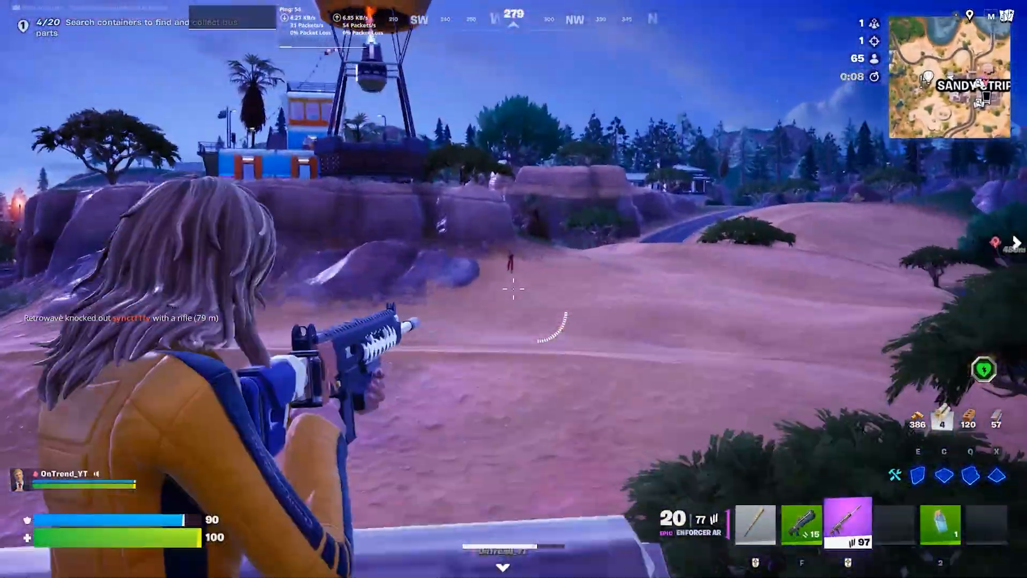
left_click(513, 288)
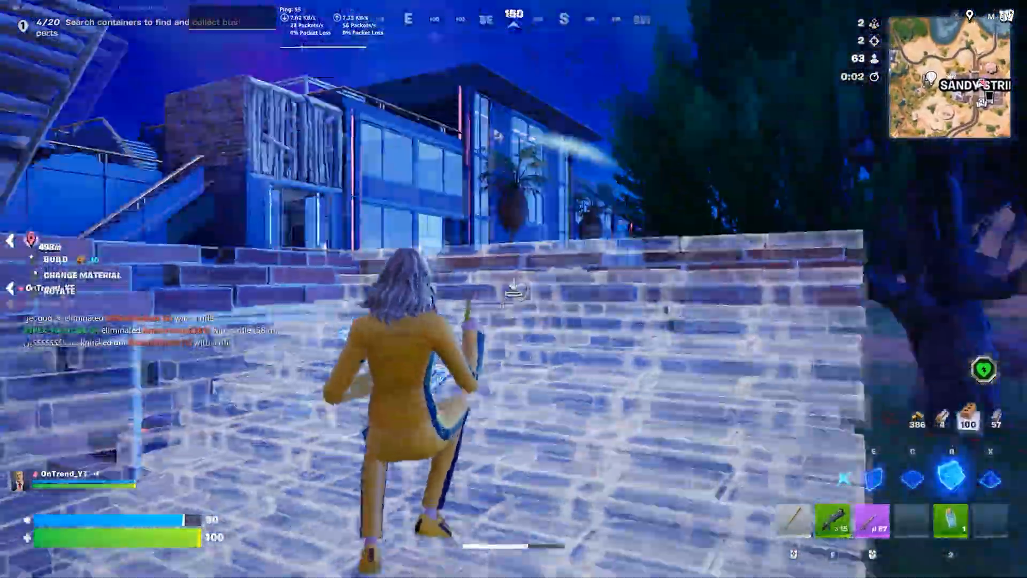
key("alt+tab")
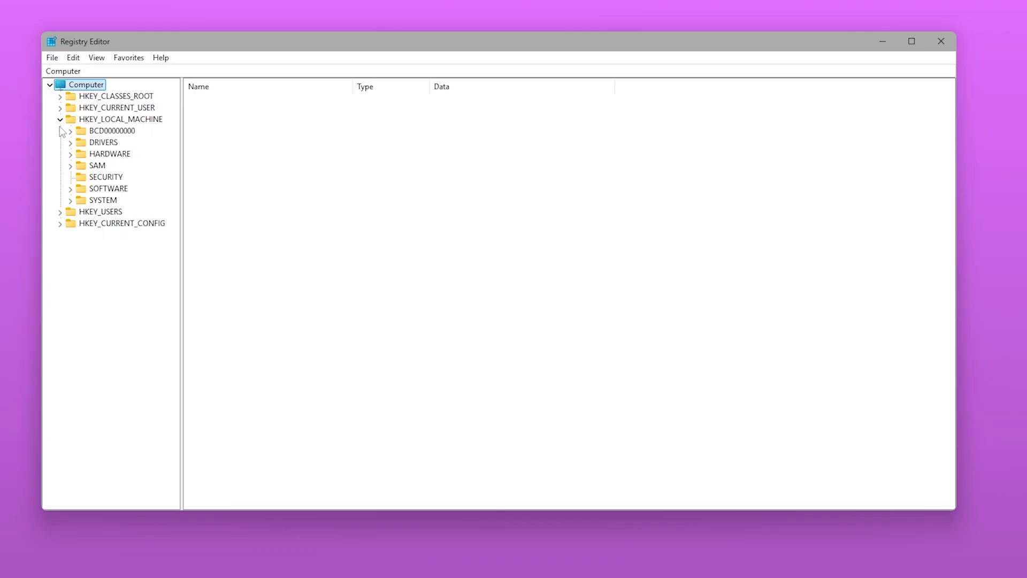
Navigate to HKLM\SYSTEM\CurrentControlSet\Control\GraphicsDrivers to view HwSchMode
left_click(70, 200)
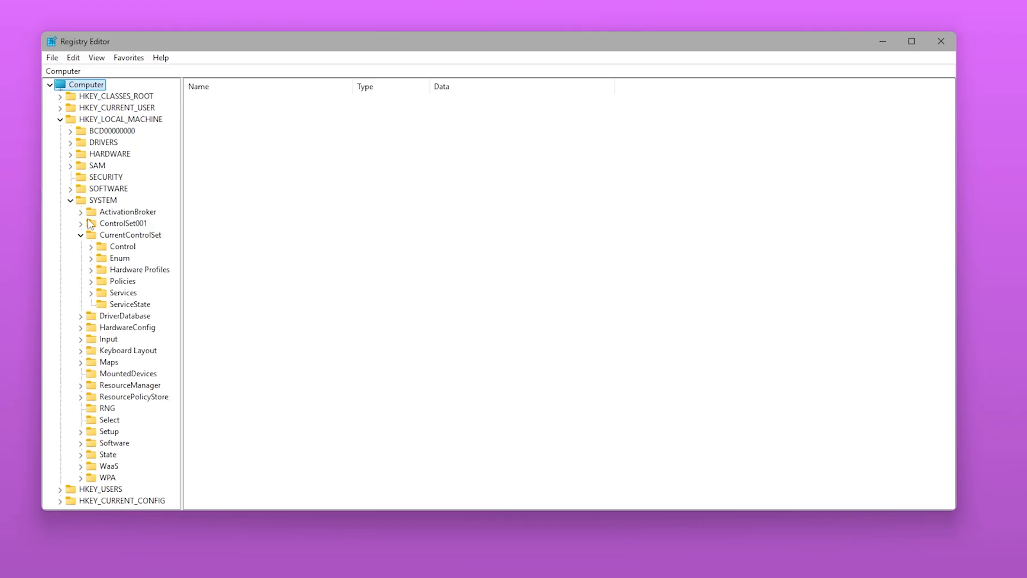
left_click(90, 246)
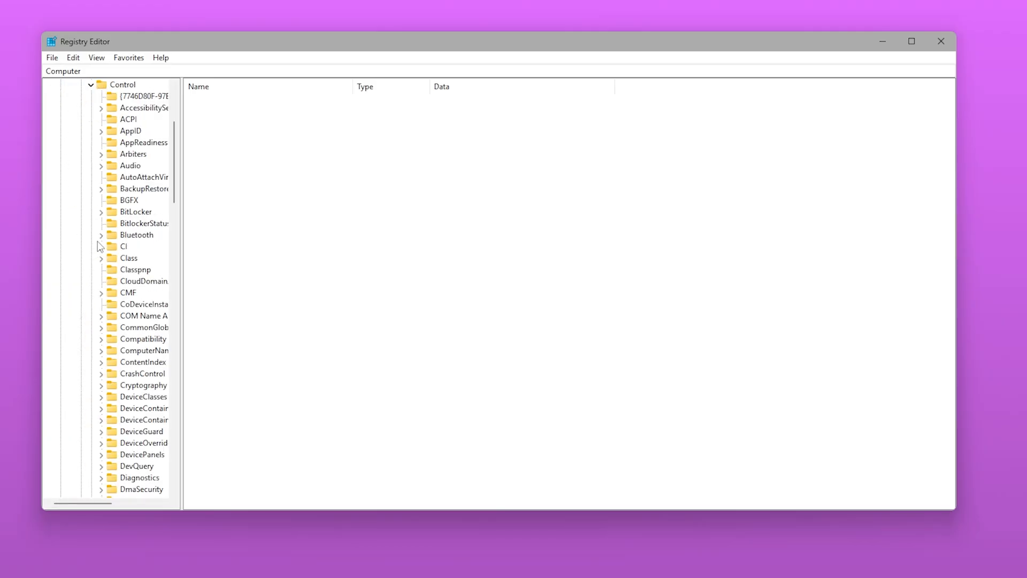
scroll("down", 3)
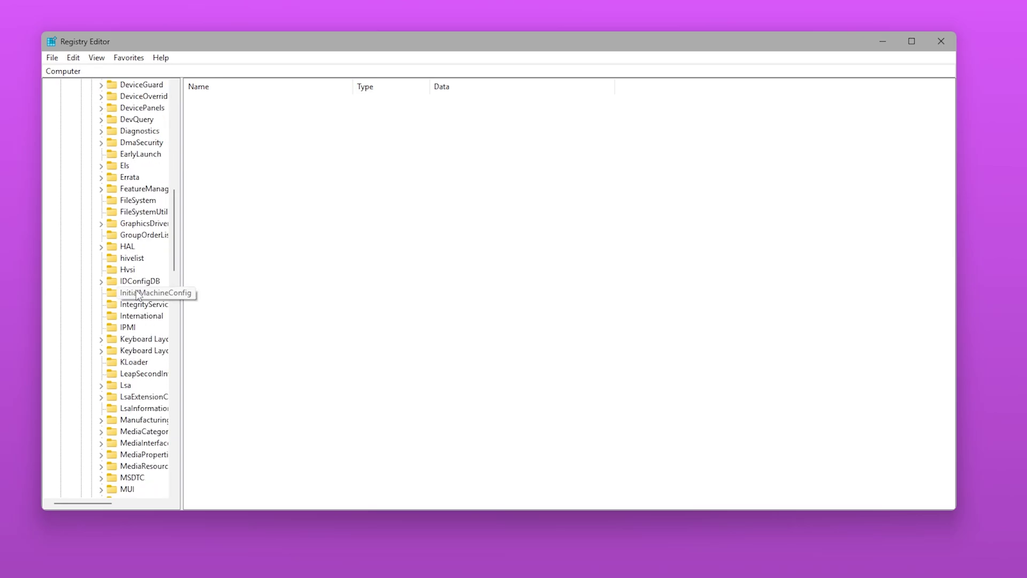
left_click(143, 223)
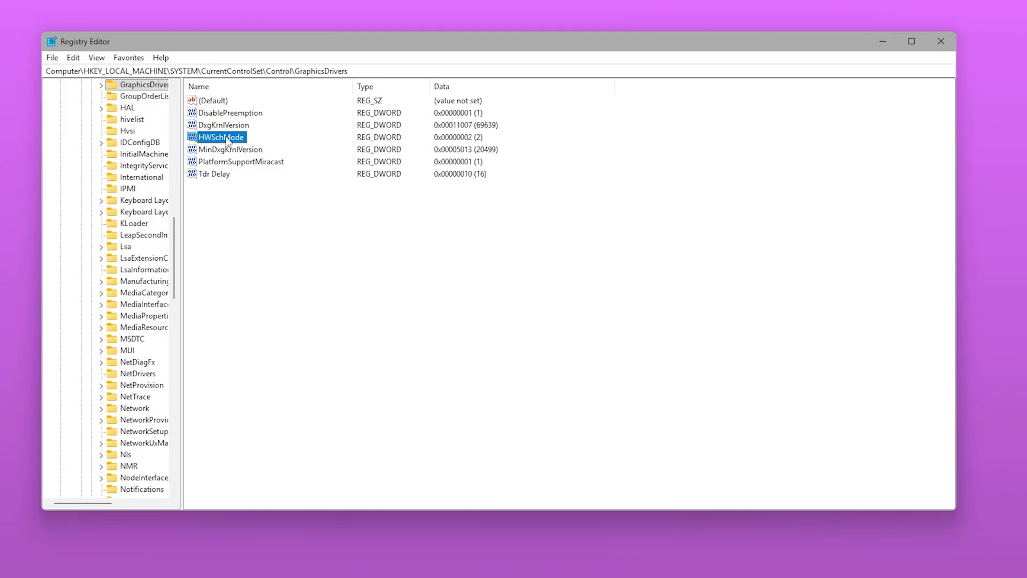
Open HwSchMode and confirm its value data of 2
double_click(220, 137)
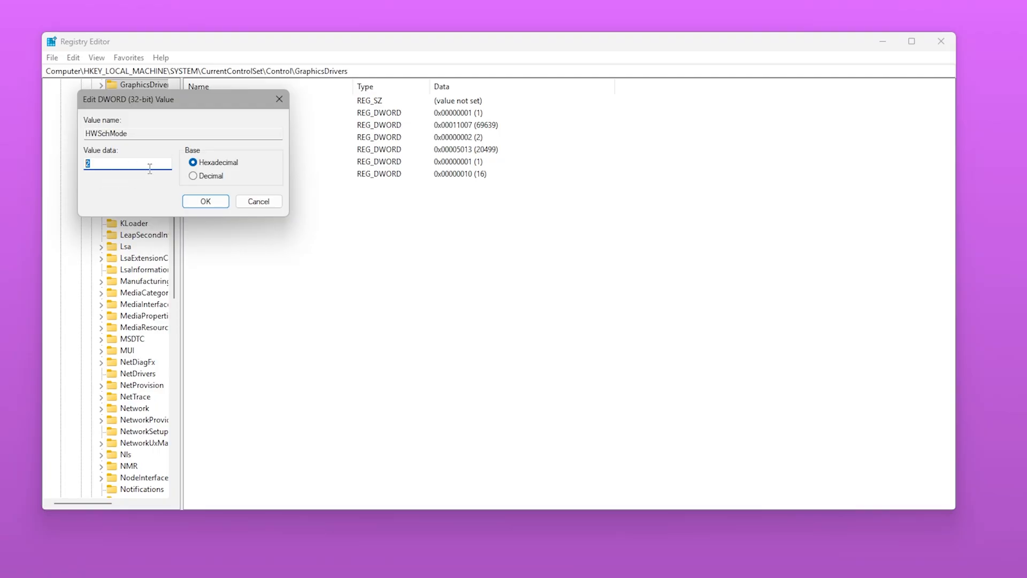
left_click(205, 201)
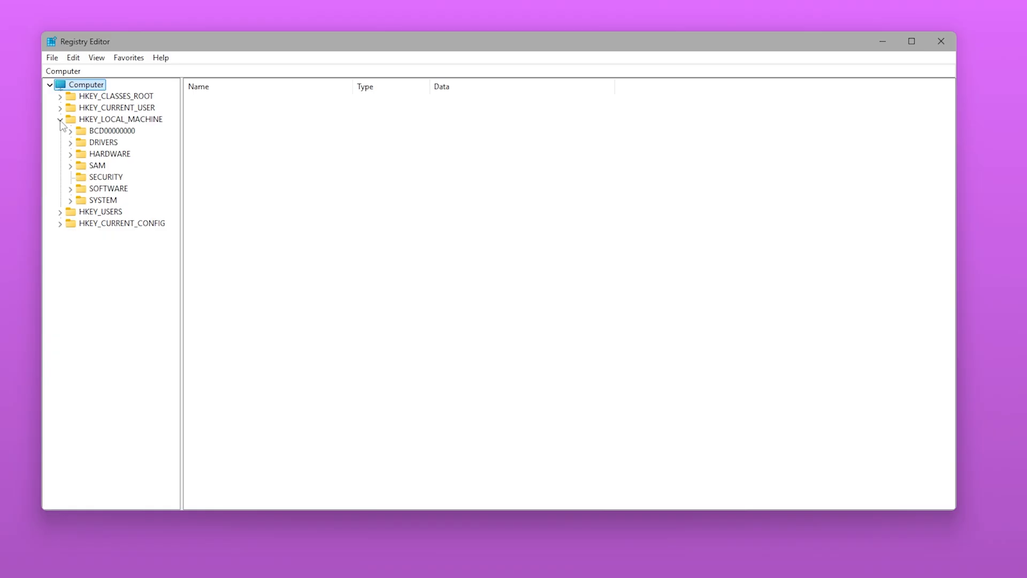
Navigate from SYSTEM through Session Manager > Memory Management to the PrefetchParameters key
left_click(70, 200)
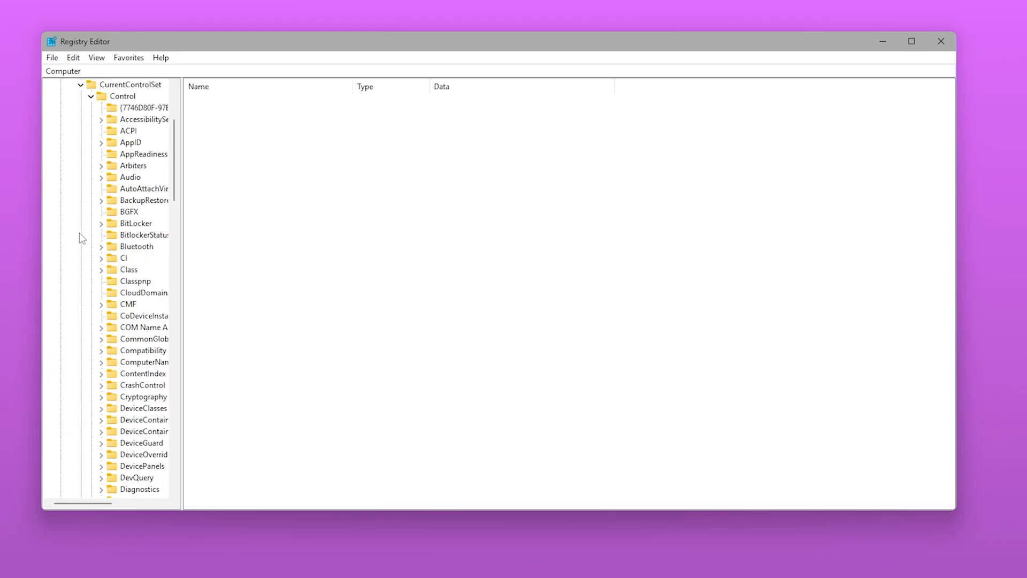
left_click(136, 245)
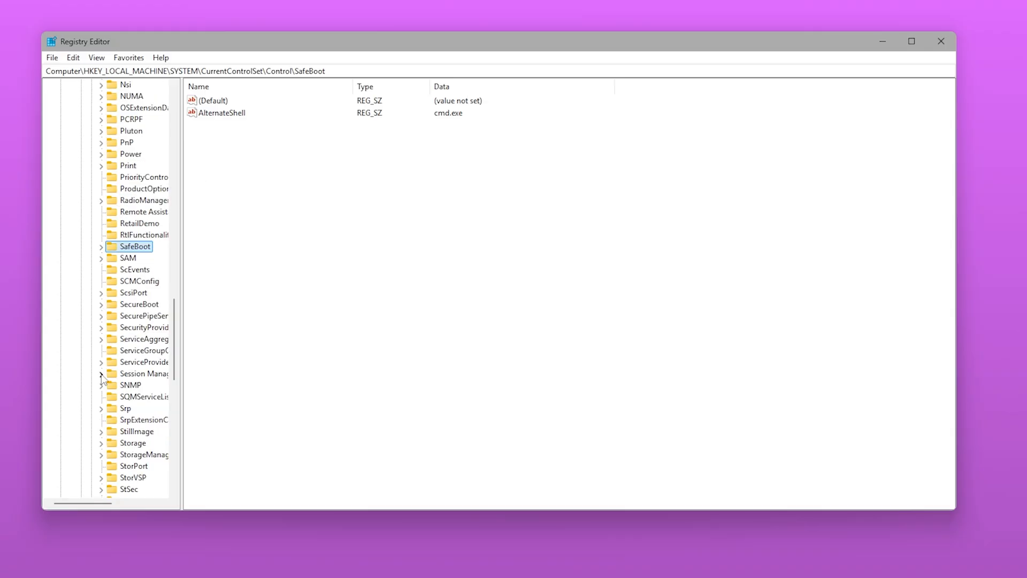
left_click(102, 373)
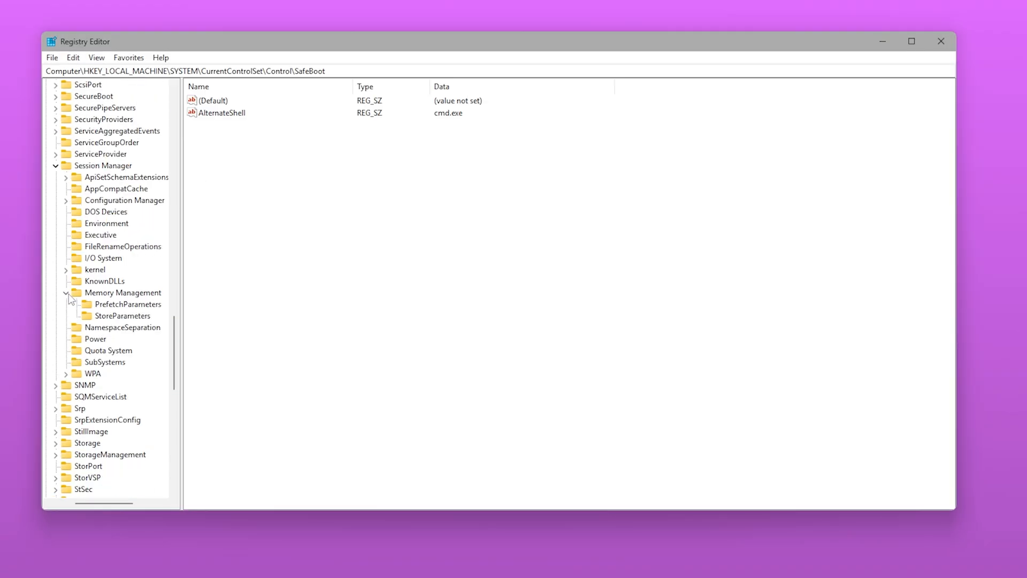
left_click(128, 304)
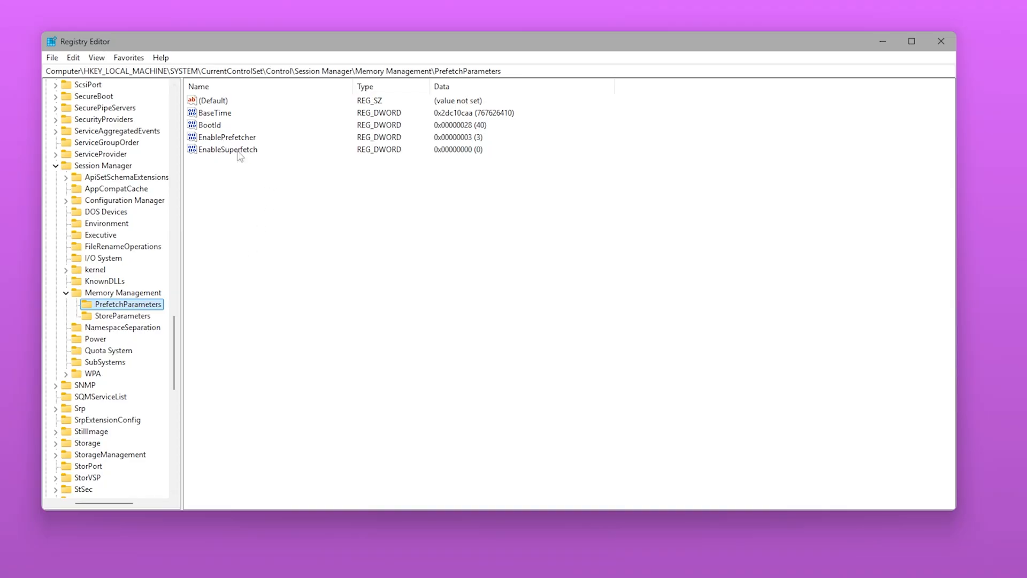
Set EnablePrefetcher to 0 and confirm EnableSuperfetch stays at 0
double_click(227, 137)
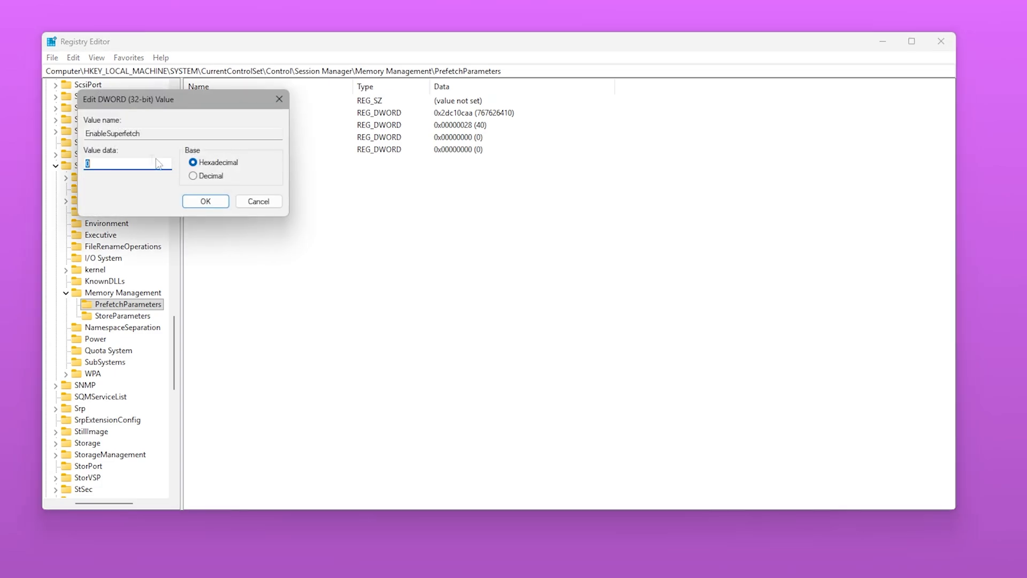
left_click(205, 202)
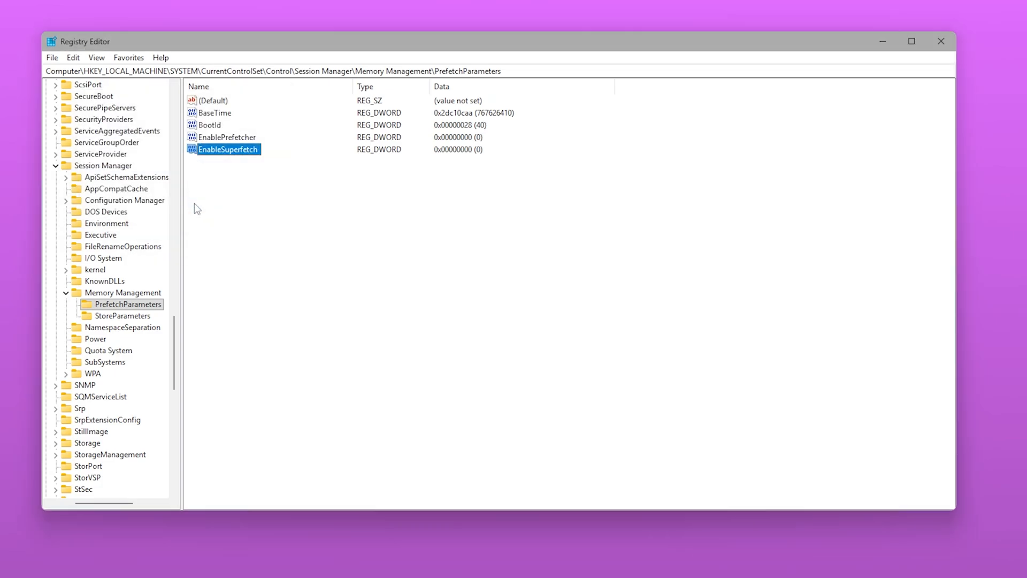
mouse_move(304, 175)
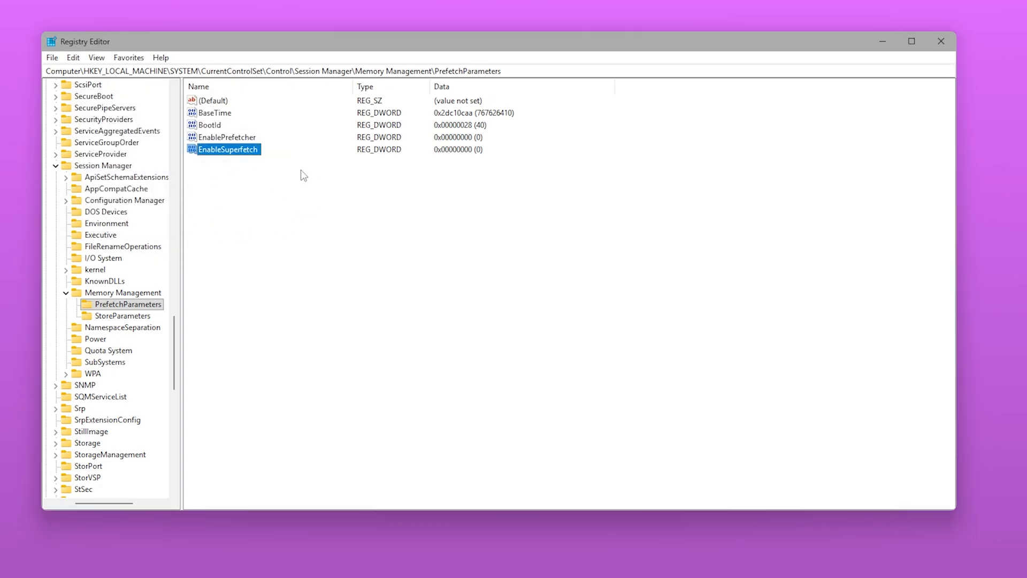